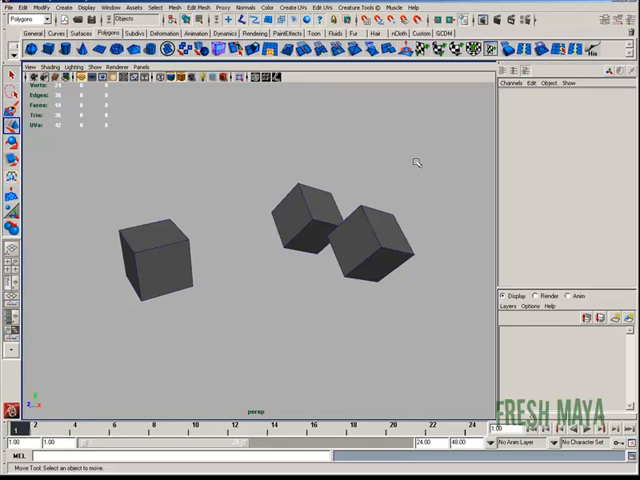
Select the cubes and activate the Snap Together tool from Modify with its settings shown
{"action": "left_click", "coordinate": [304, 216]}
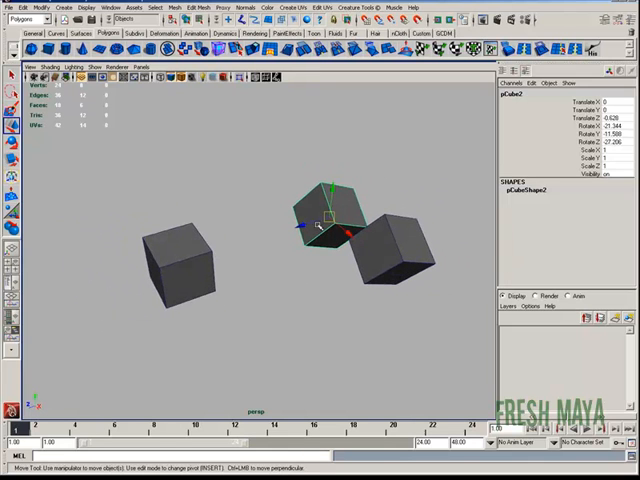
{"action": "left_click", "coordinate": [180, 264]}
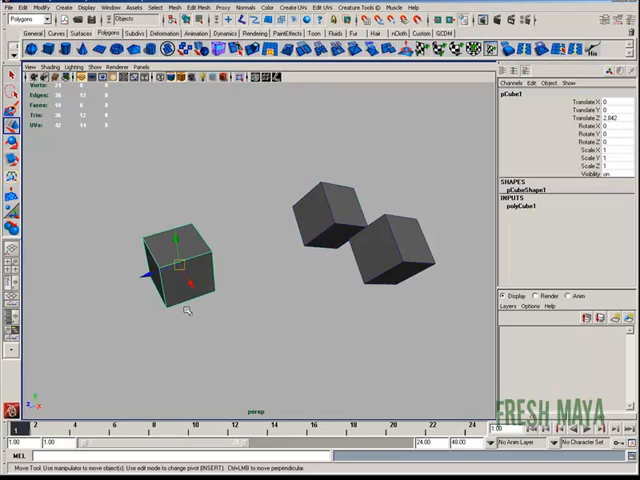
{"action": "mouse_move", "coordinate": [170, 280]}
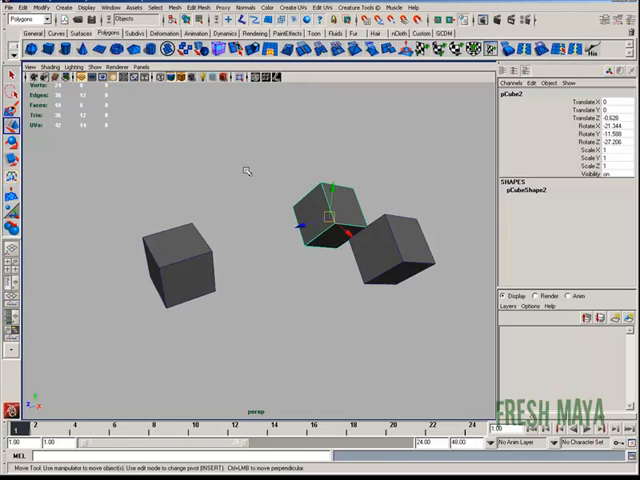
{"action": "left_click", "coordinate": [24, 8]}
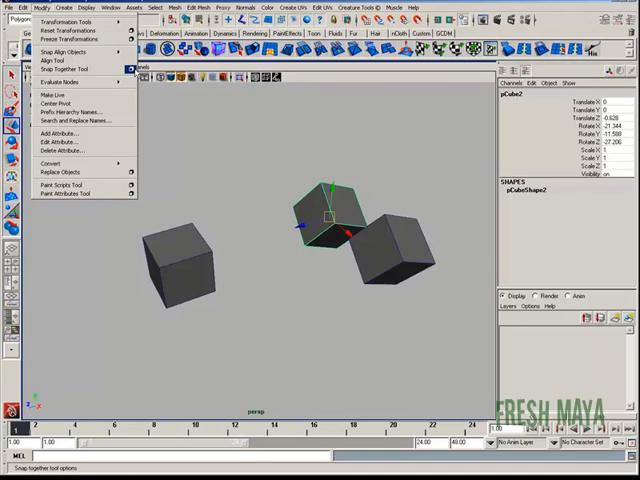
{"action": "left_click", "coordinate": [60, 68]}
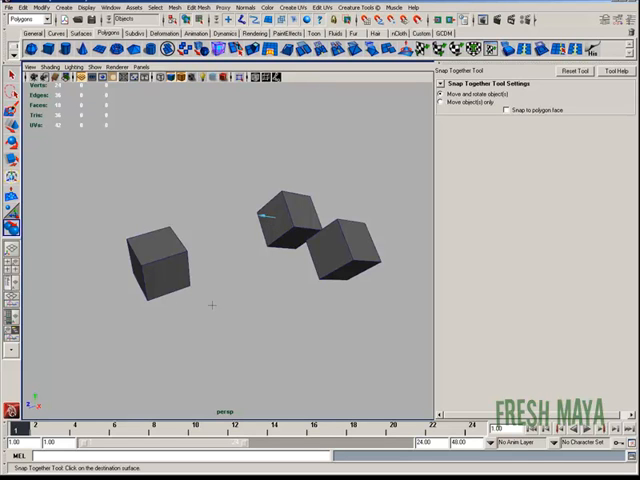
{"action": "mouse_move", "coordinate": [248, 248]}
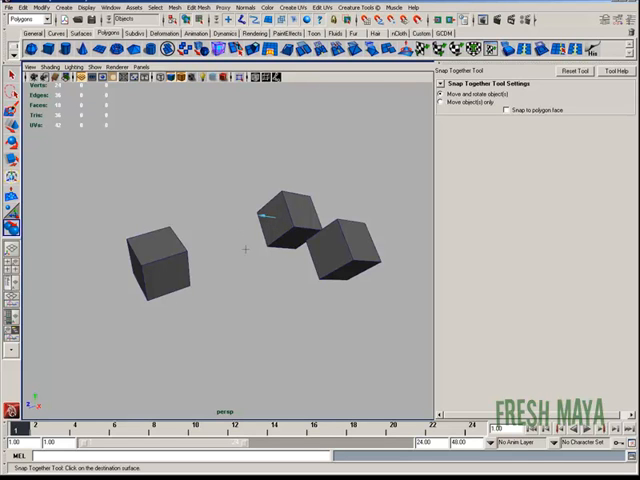
{"action": "mouse_move", "coordinate": [158, 284]}
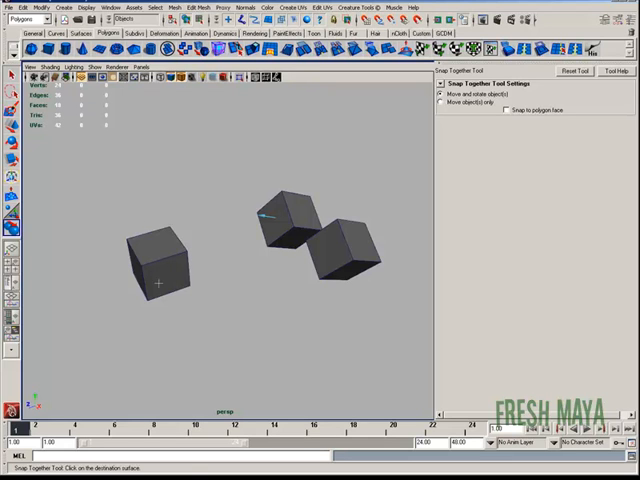
Snap the left cube's face onto the target, tilt a cube by rotating, and re-activate Snap Together
{"action": "left_click", "coordinate": [164, 280]}
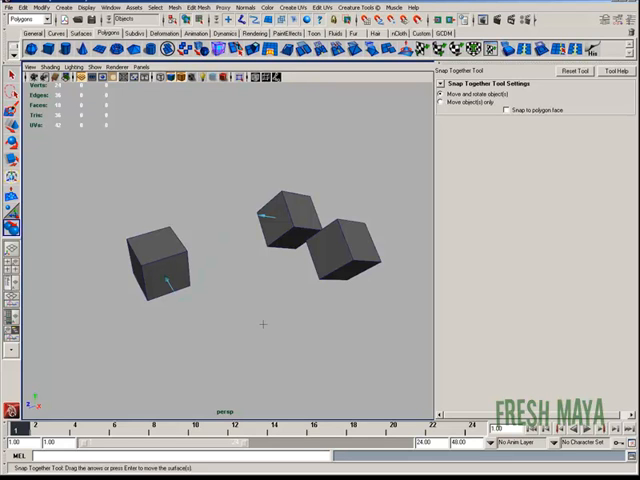
{"action": "mouse_move", "coordinate": [196, 272]}
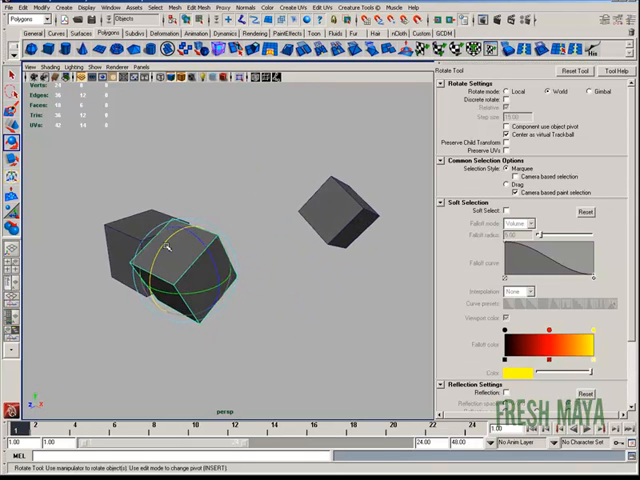
{"action": "left_click_drag", "start_coordinate": [176, 244], "coordinate": [180, 264]}
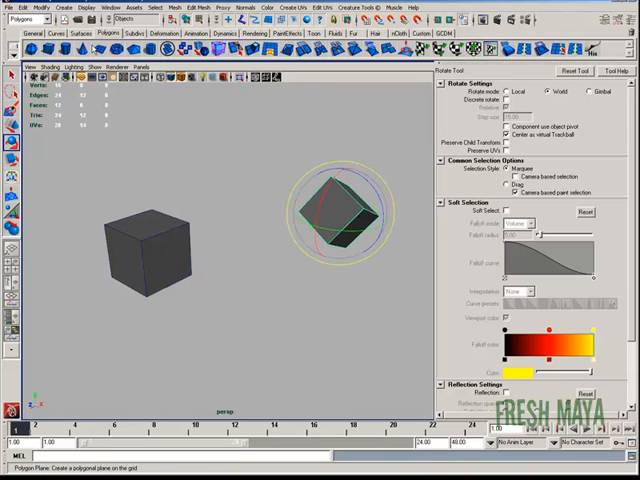
{"action": "left_click", "coordinate": [40, 8]}
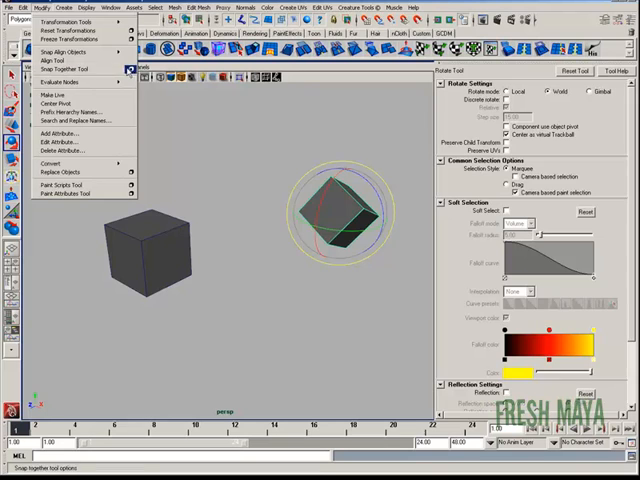
{"action": "left_click", "coordinate": [64, 68]}
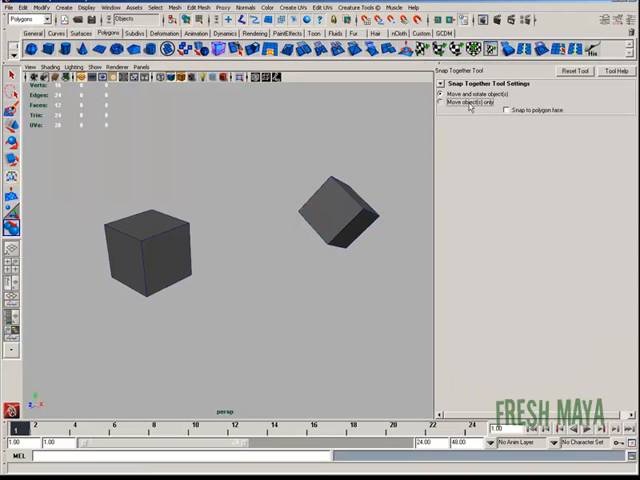
Switch to Move Objects Only and snap the left cube against the tilted cube's face
{"action": "left_click", "coordinate": [440, 100]}
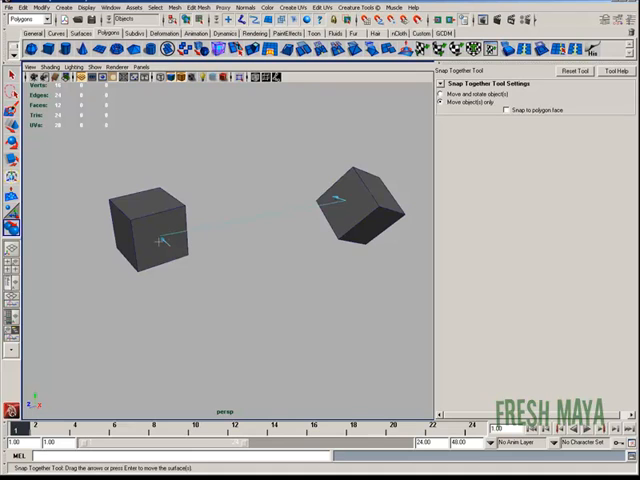
{"action": "mouse_move", "coordinate": [260, 208]}
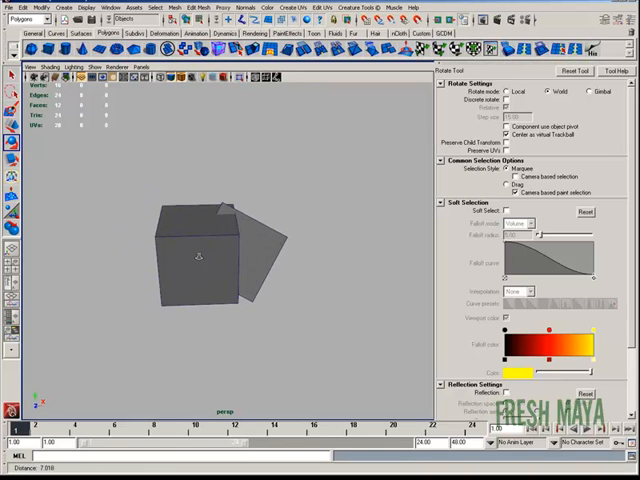
{"action": "left_click_drag", "start_coordinate": [200, 256], "coordinate": [156, 256]}
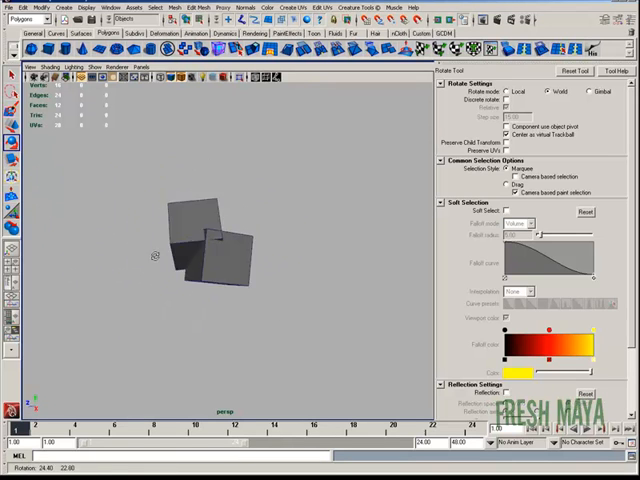